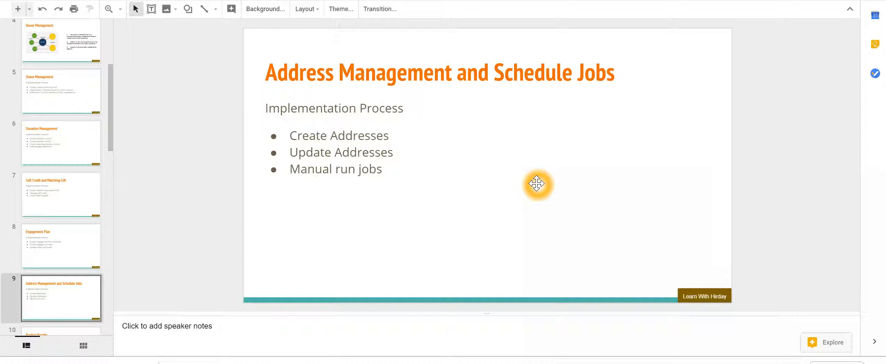
pyautogui.moveTo(436, 180)
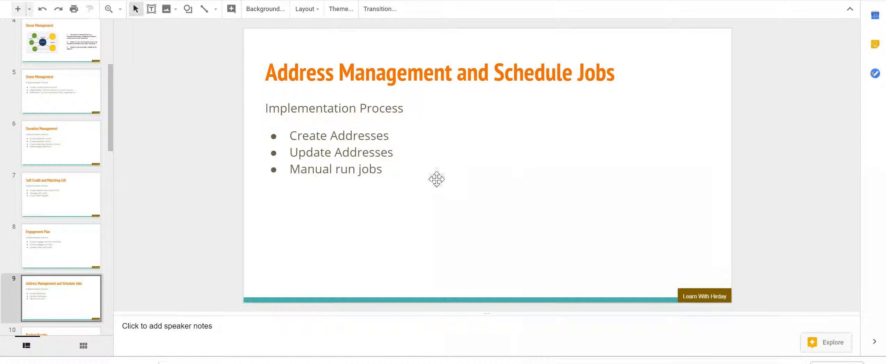
pyautogui.moveTo(383, 177)
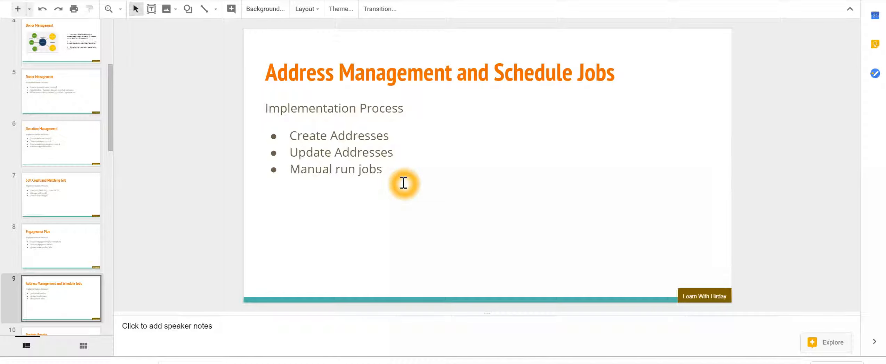
pyautogui.moveTo(401, 182)
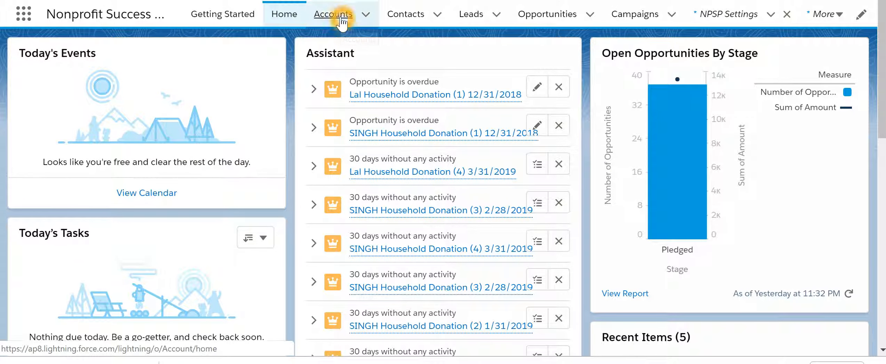
# Step: Open the SINGH Household account from Accounts and preview its linked addresses
pyautogui.click(333, 14)
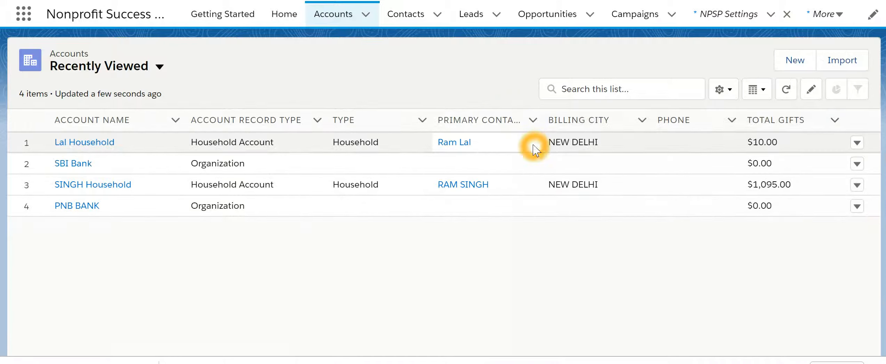
pyautogui.moveTo(98, 196)
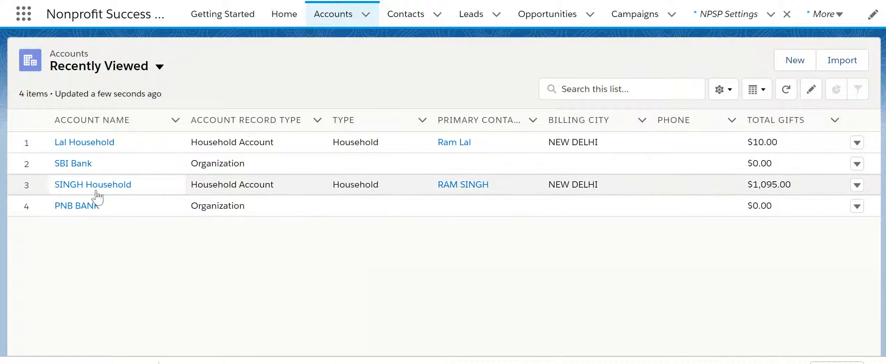
pyautogui.click(92, 185)
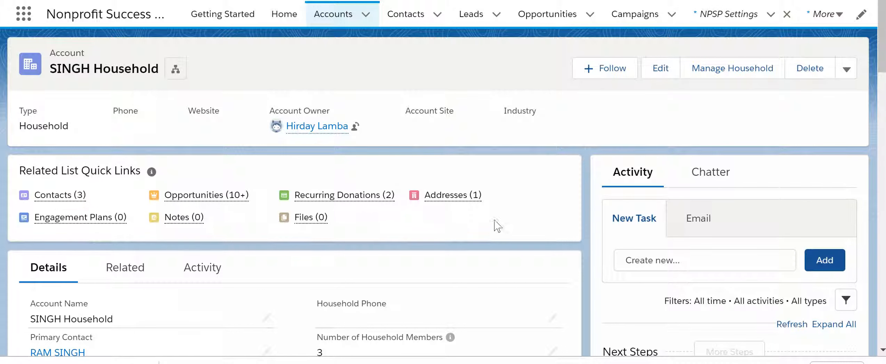
pyautogui.moveTo(476, 233)
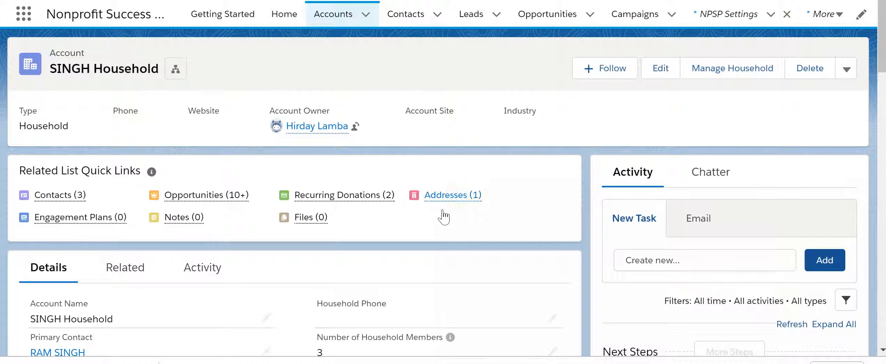
pyautogui.click(452, 195)
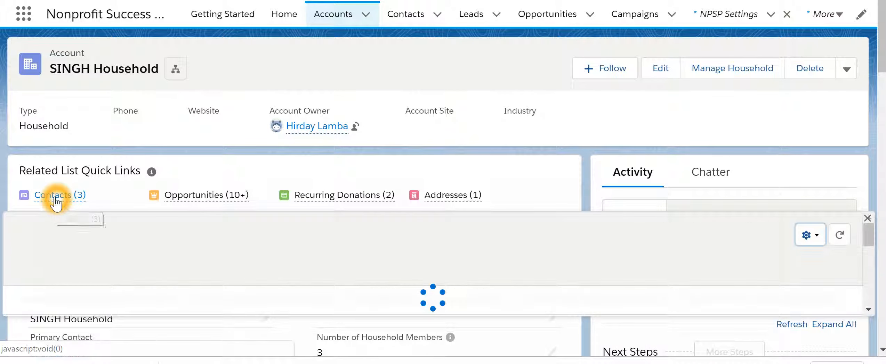
pyautogui.click(59, 195)
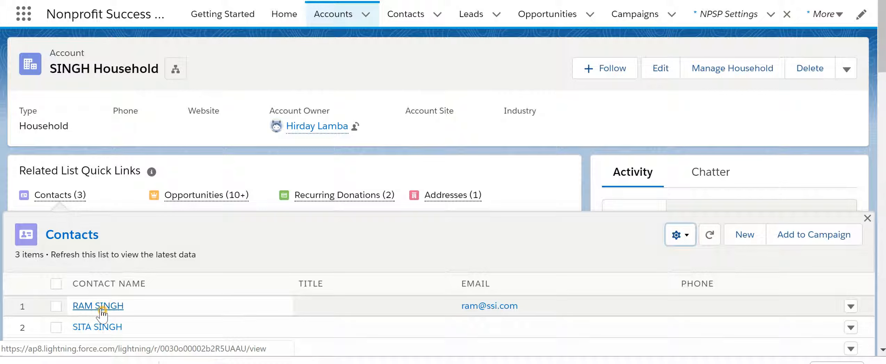
pyautogui.click(98, 306)
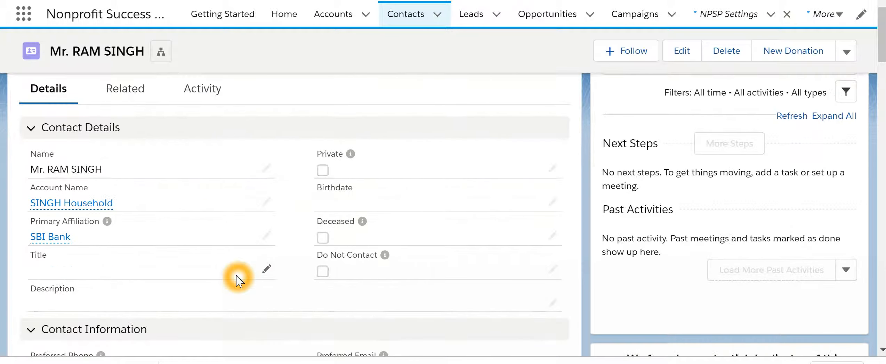
pyautogui.scroll(-3)
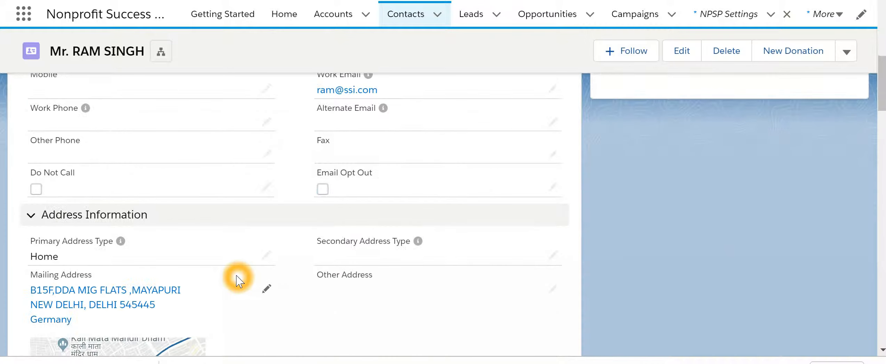
pyautogui.scroll(-3)
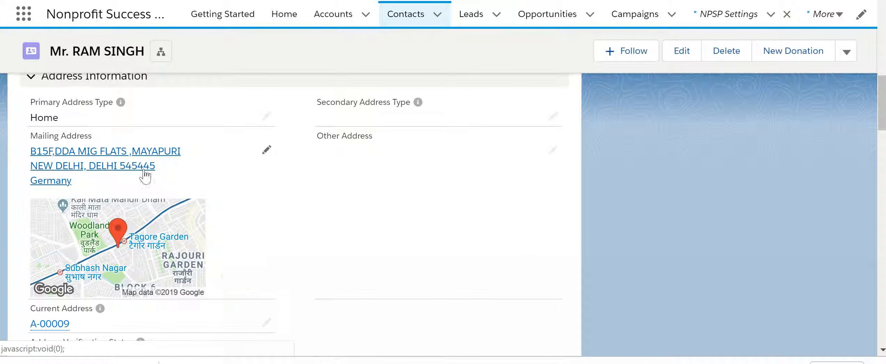
pyautogui.moveTo(266, 150)
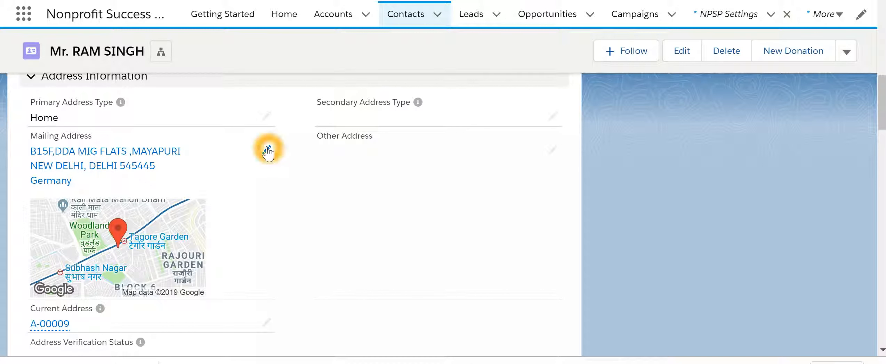
pyautogui.moveTo(267, 149)
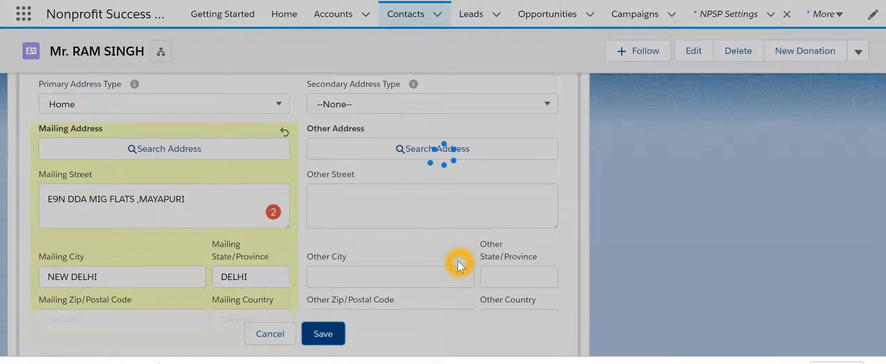
pyautogui.click(323, 333)
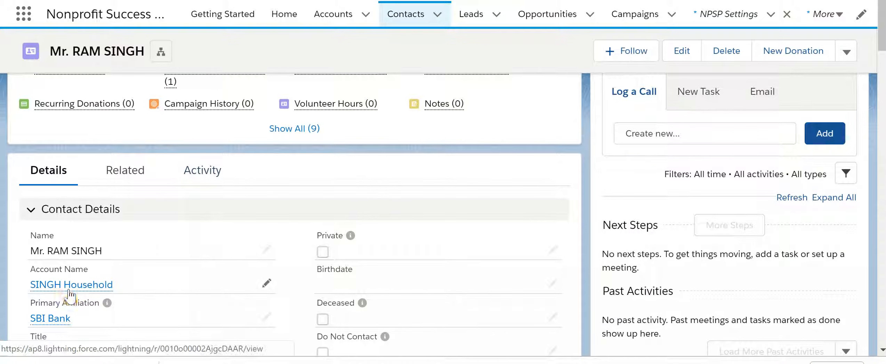
# Step: Return to SINGH Household and show its two addresses with A-00011 checked as default
pyautogui.click(71, 284)
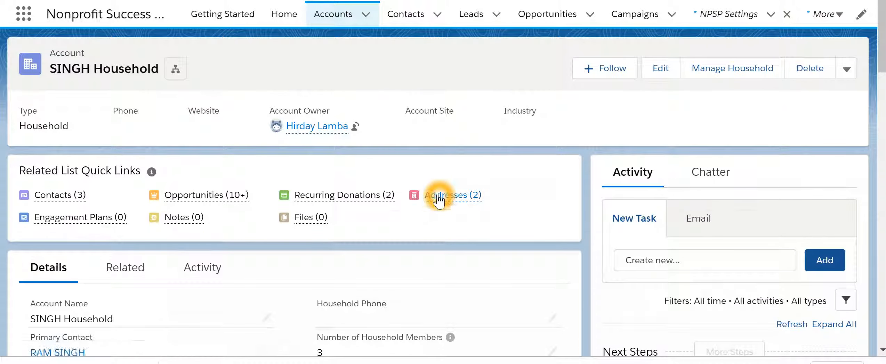
pyautogui.click(446, 195)
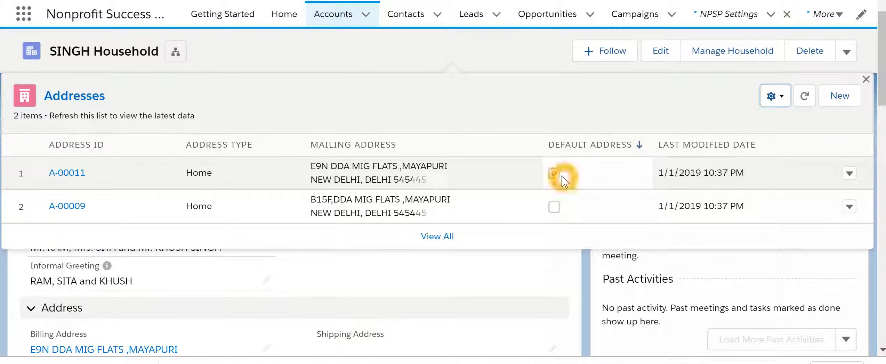
pyautogui.click(554, 173)
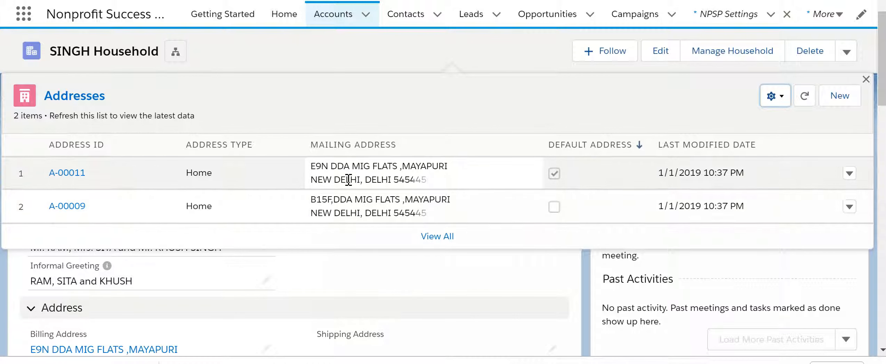
pyautogui.moveTo(478, 178)
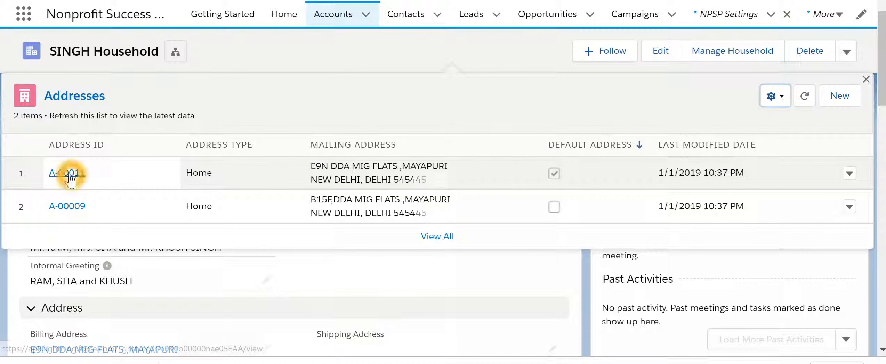
pyautogui.click(67, 173)
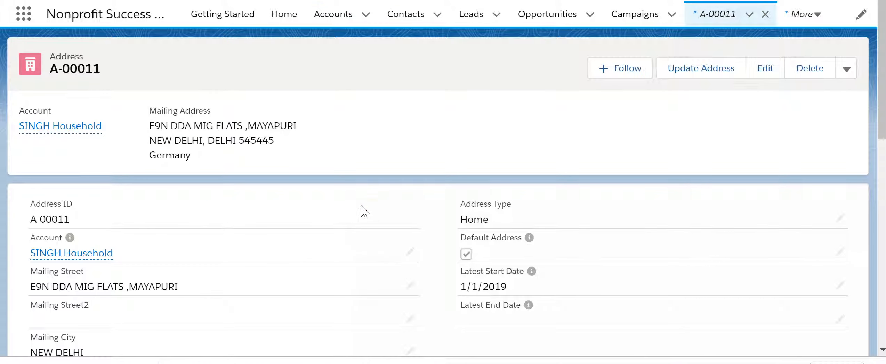
pyautogui.scroll(-3)
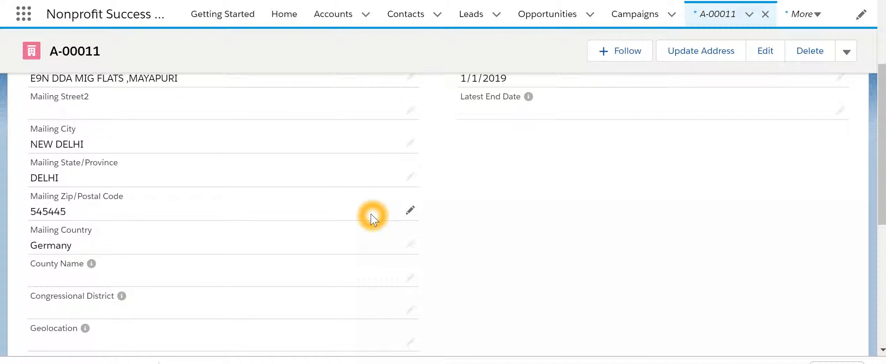
pyautogui.scroll(-3)
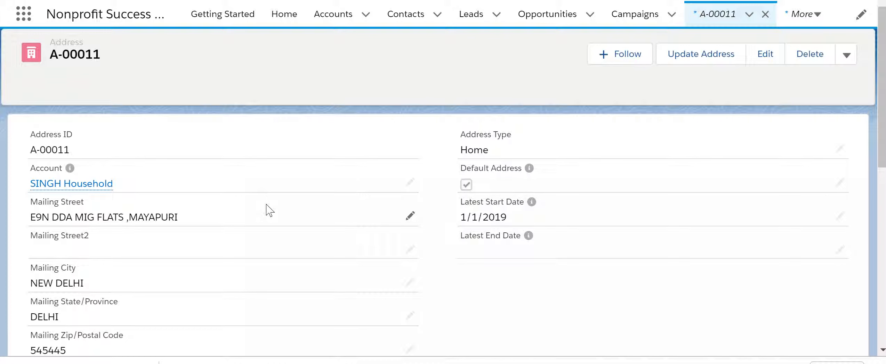
pyautogui.click(231, 185)
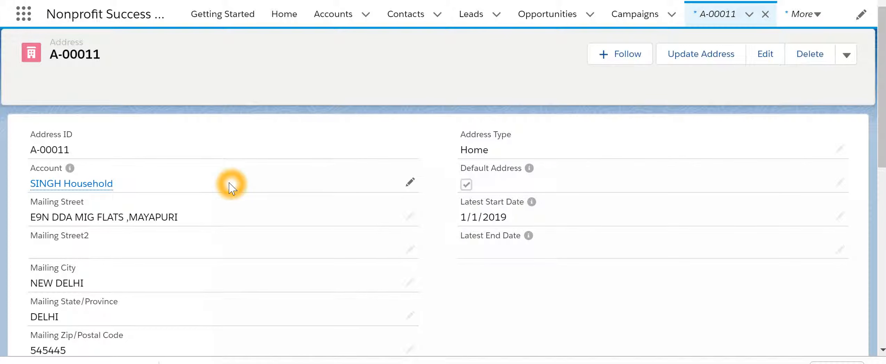
pyautogui.moveTo(483, 306)
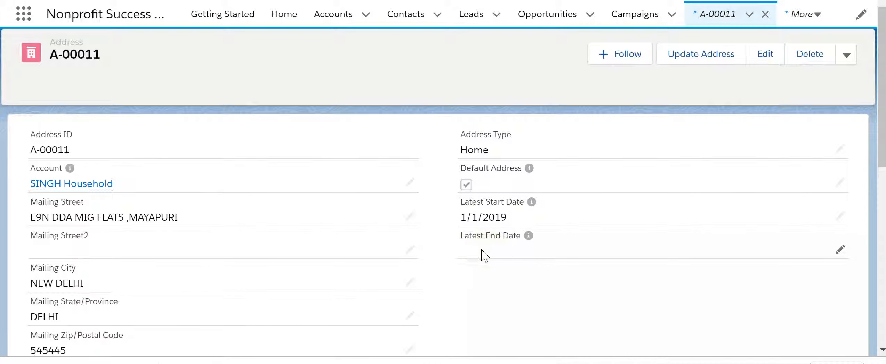
pyautogui.moveTo(840, 253)
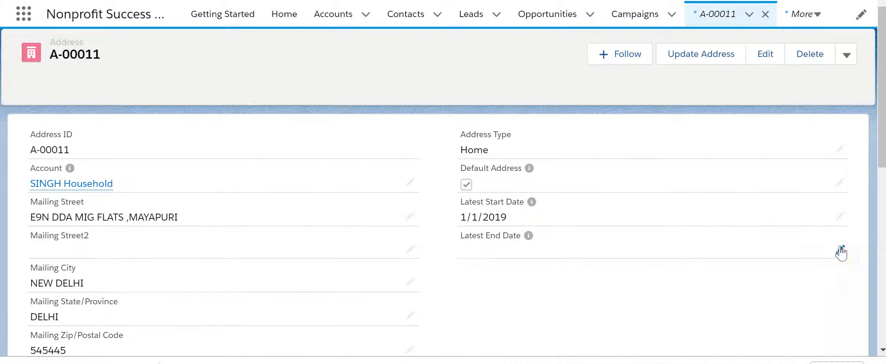
# Step: Set A-00011's Latest End Date to 3/31/2019 and save it
pyautogui.click(841, 252)
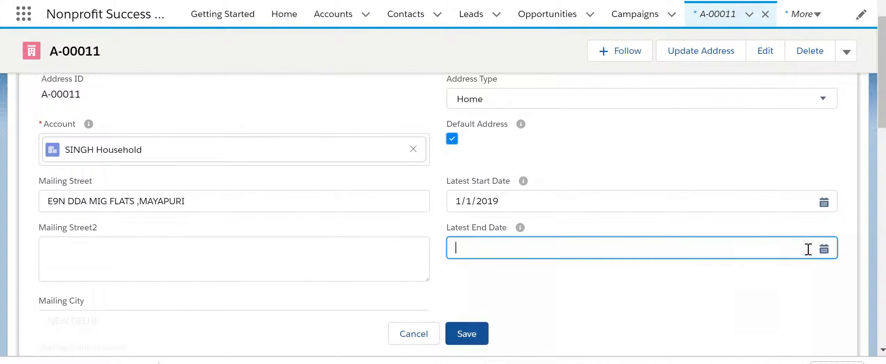
pyautogui.click(824, 248)
pyautogui.write('3/31/2019')
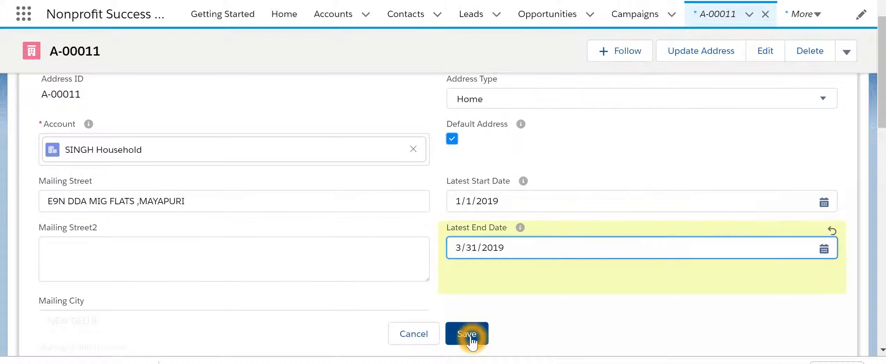
pyautogui.click(466, 333)
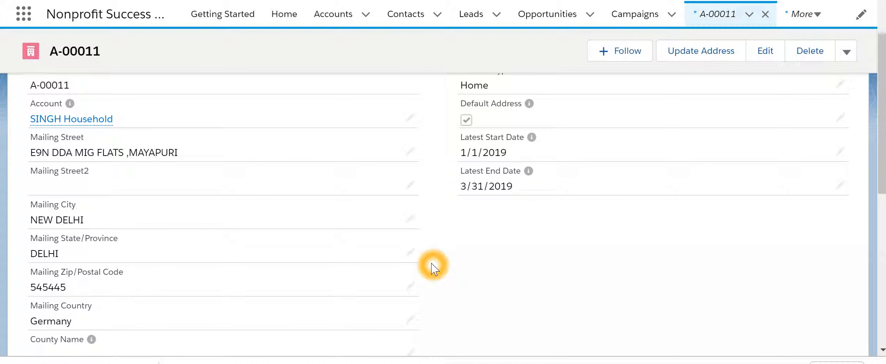
pyautogui.moveTo(478, 221)
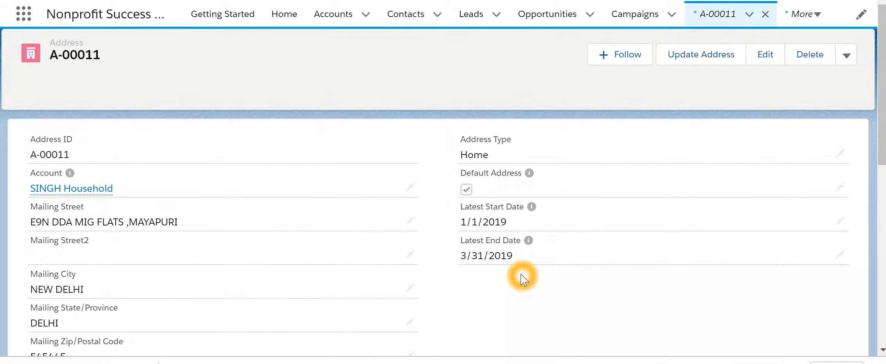
pyautogui.scroll(-3)
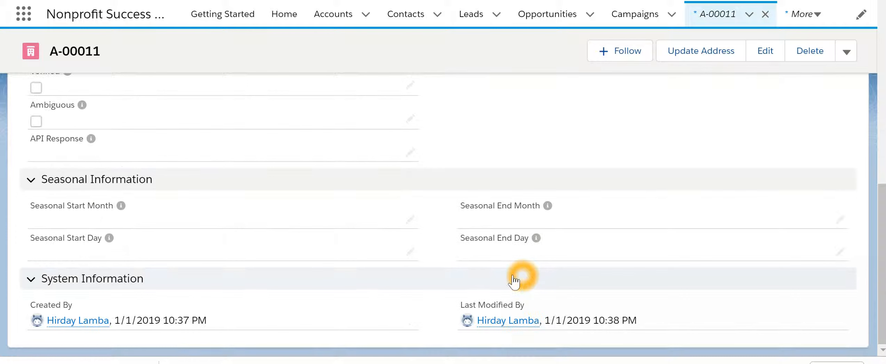
pyautogui.moveTo(399, 235)
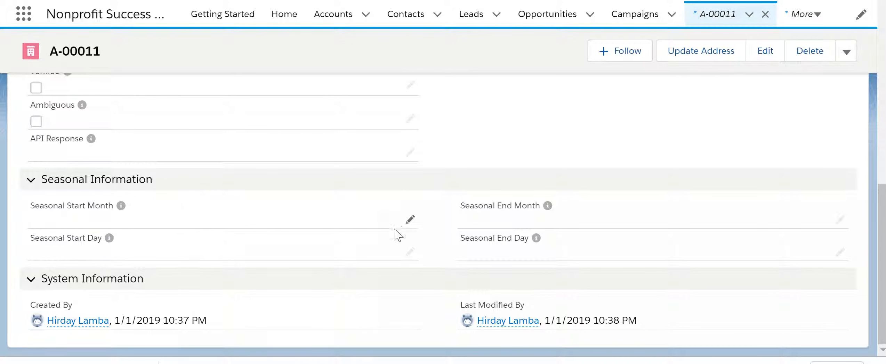
# Step: Enter seasonal start month 5, start day 5, end month 5, end day 22 on A-00011
pyautogui.click(409, 221)
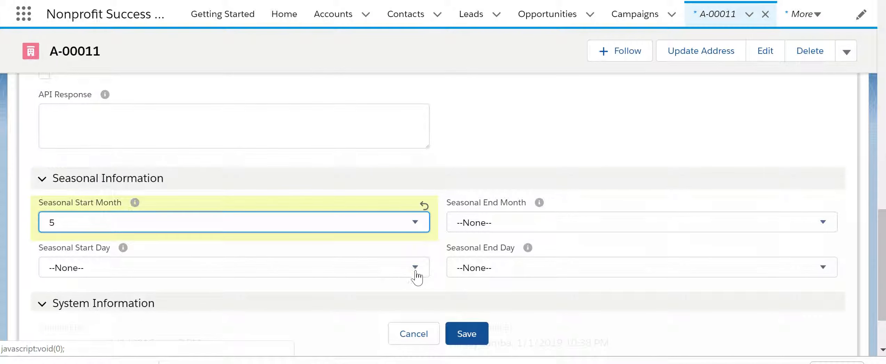
pyautogui.click(234, 267)
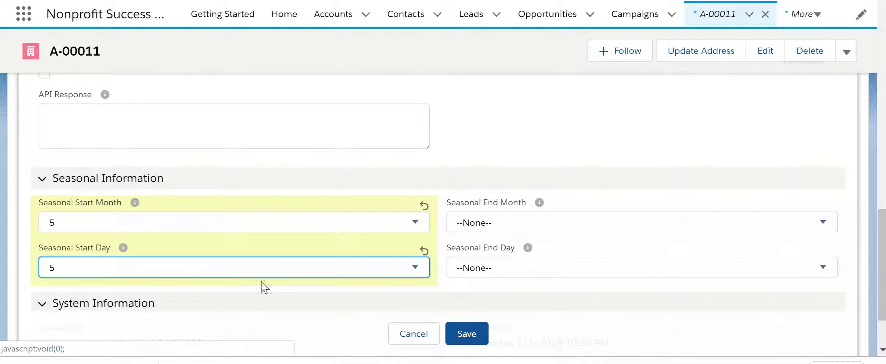
pyautogui.click(640, 222)
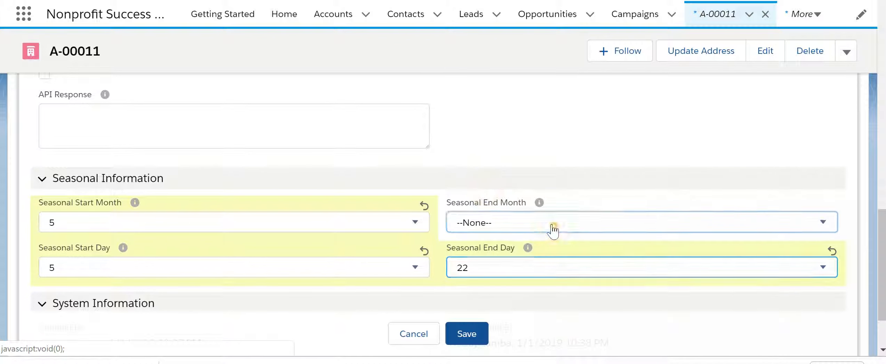
pyautogui.scroll(3)
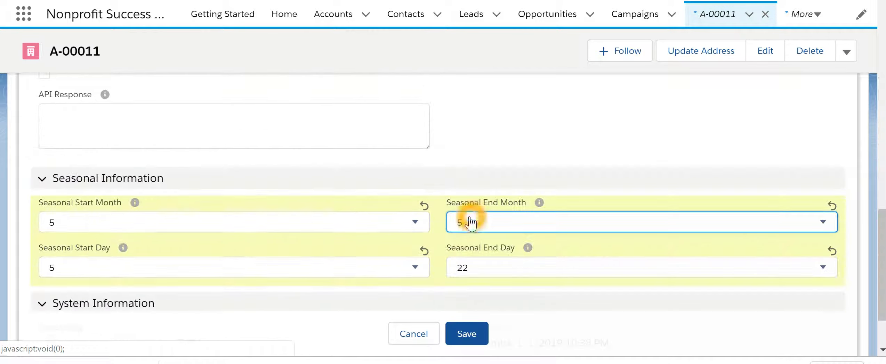
pyautogui.scroll(-3)
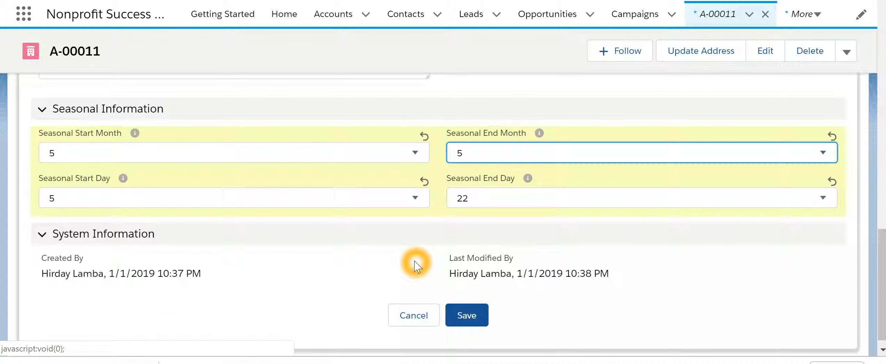
pyautogui.click(466, 315)
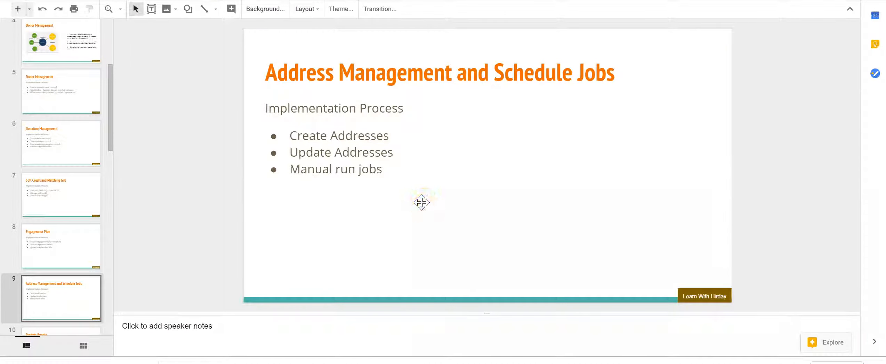
pyautogui.moveTo(377, 136)
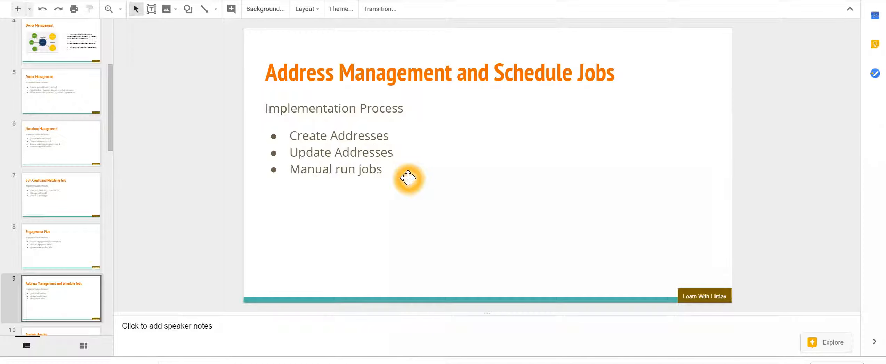
pyautogui.moveTo(407, 180)
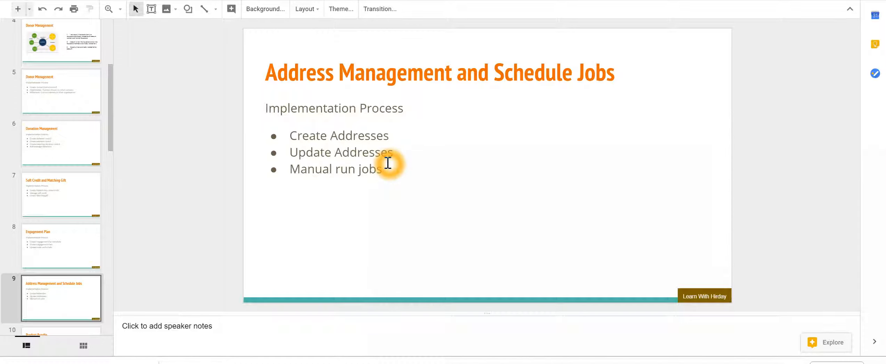
pyautogui.moveTo(430, 166)
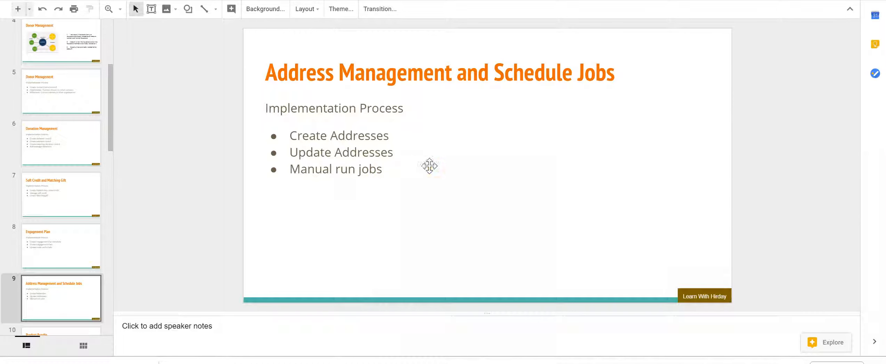
pyautogui.moveTo(532, 83)
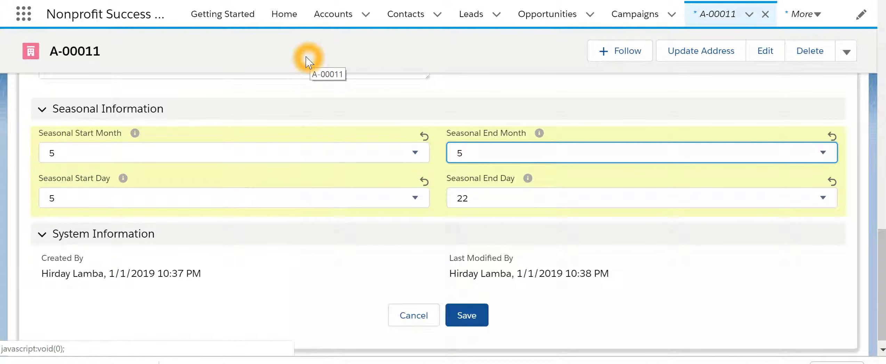
pyautogui.moveTo(450, 53)
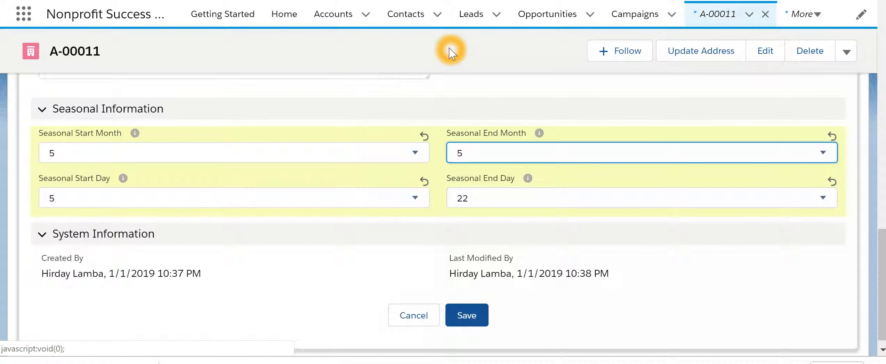
pyautogui.moveTo(449, 51)
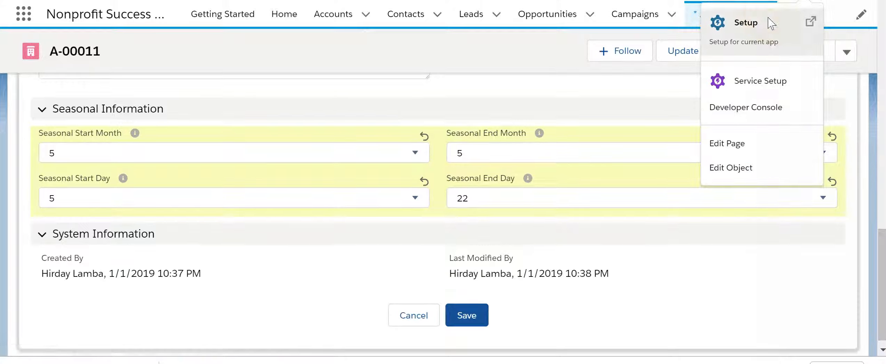
# Step: Open Setup Home from the gear menu, leaving the seasonal dates unsaved
pyautogui.click(745, 22)
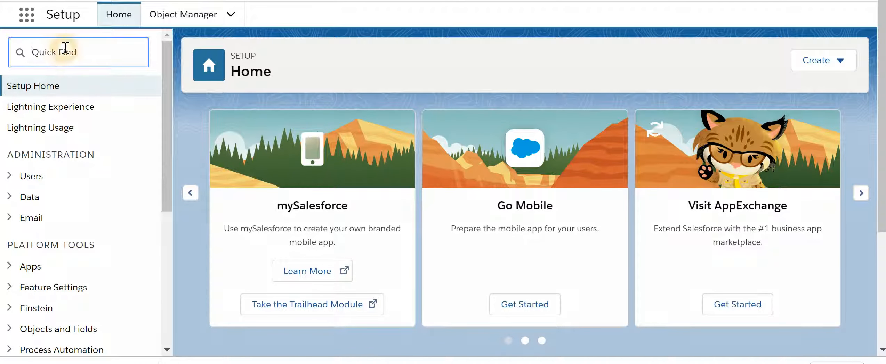
# Step: Find Scheduled Jobs via Quick Find and open the NPSP scheduled Apex jobs list
pyautogui.write('sd')
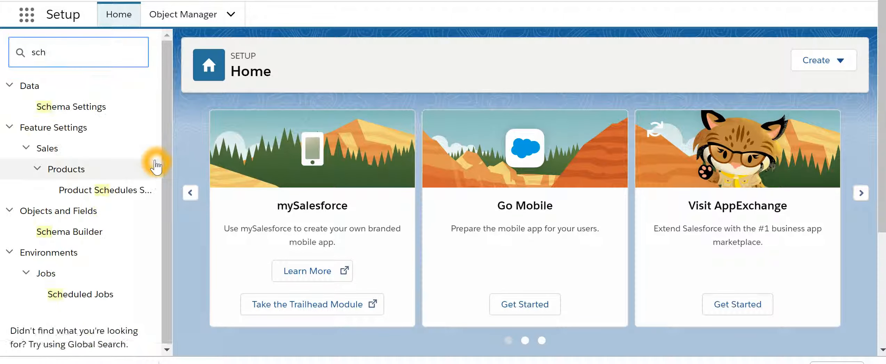
pyautogui.click(80, 294)
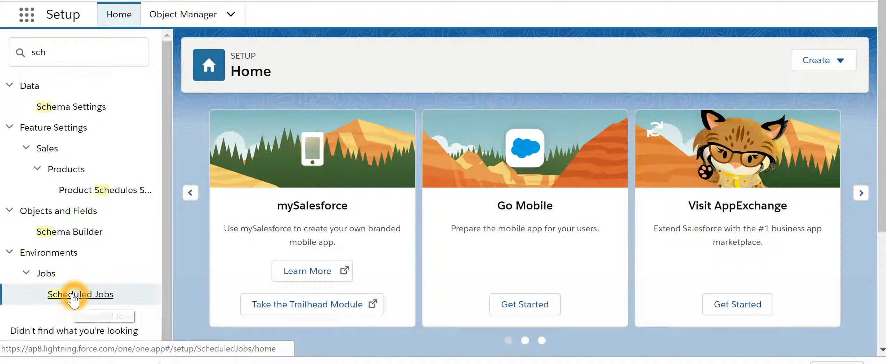
pyautogui.click(79, 294)
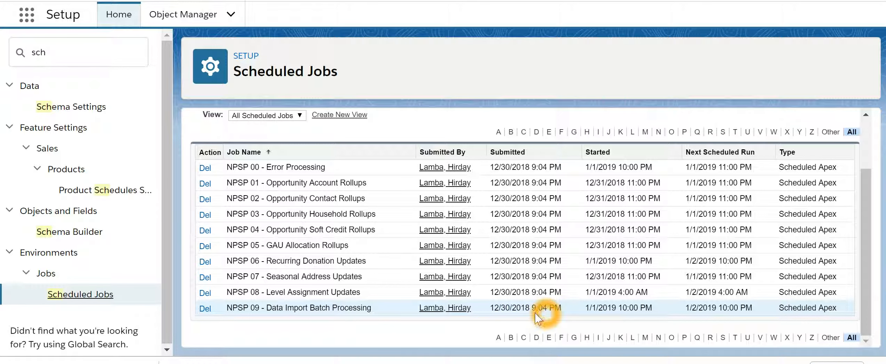
pyautogui.moveTo(205, 309)
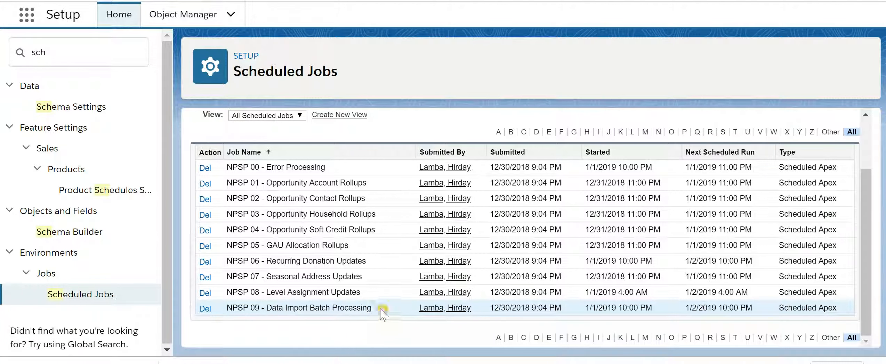
# Step: Copy the NPSP 09 - Data Import Batch Processing job name, delete the job and confirm
pyautogui.doubleClick(298, 308)
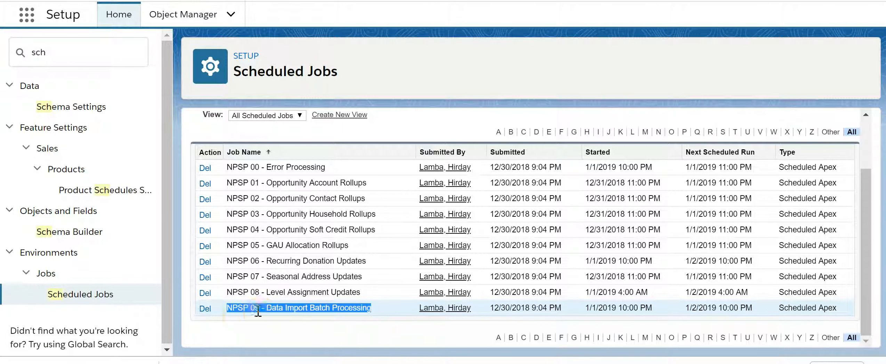
pyautogui.click(205, 308)
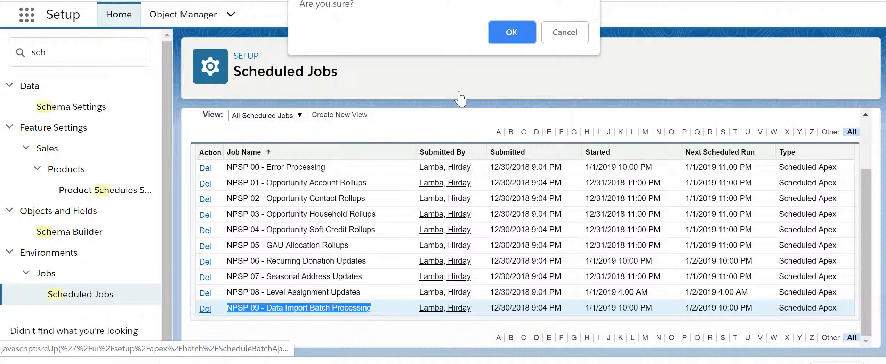
pyautogui.click(510, 32)
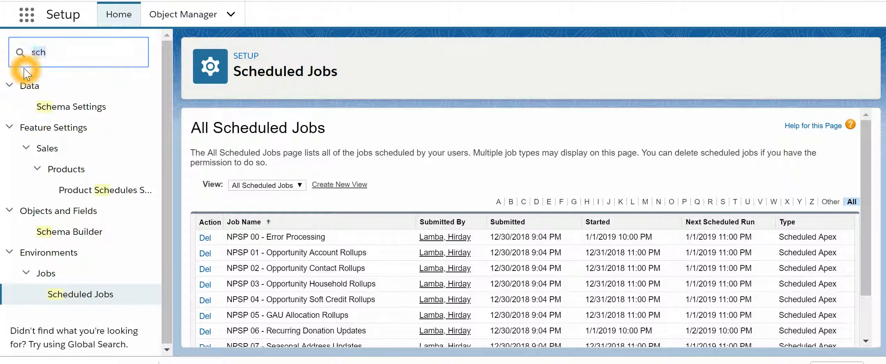
# Step: Find Apex Classes via Quick Find and look up the data import class in Schedule Apex
pyautogui.write('apex')
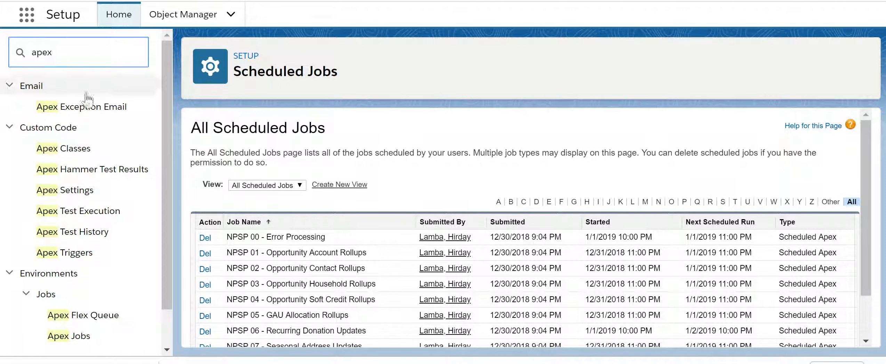
pyautogui.click(63, 148)
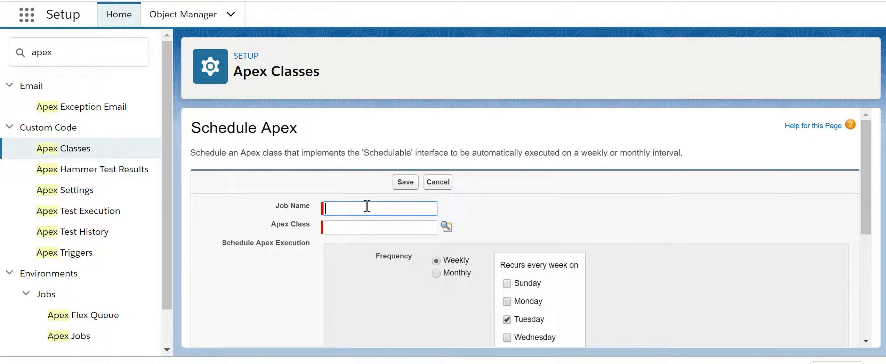
pyautogui.moveTo(446, 227)
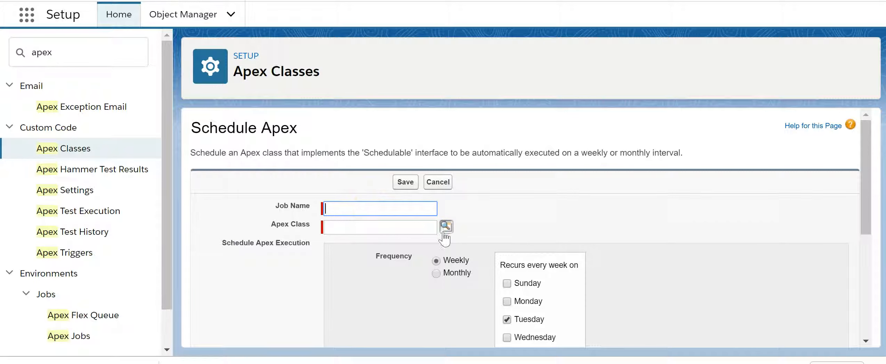
pyautogui.click(446, 227)
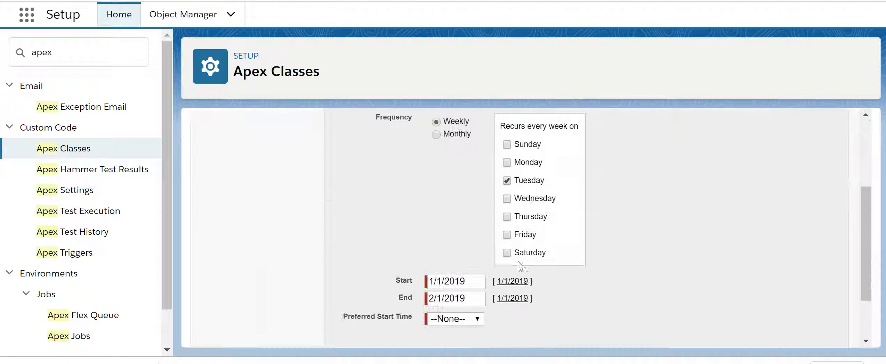
# Step: Set the schedule's start date and preferred start time without saving
pyautogui.click(455, 281)
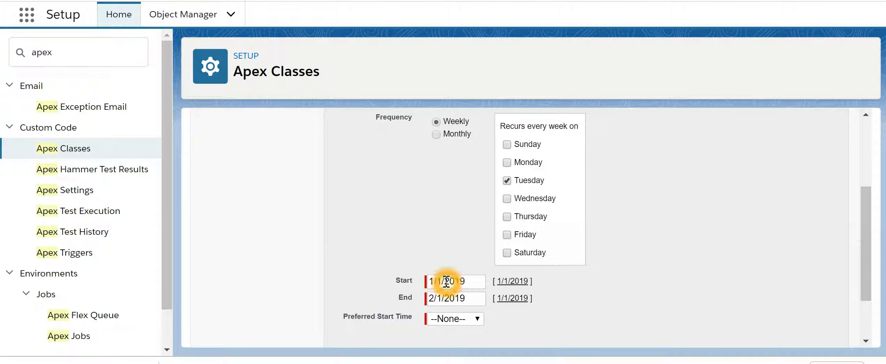
pyautogui.click(454, 281)
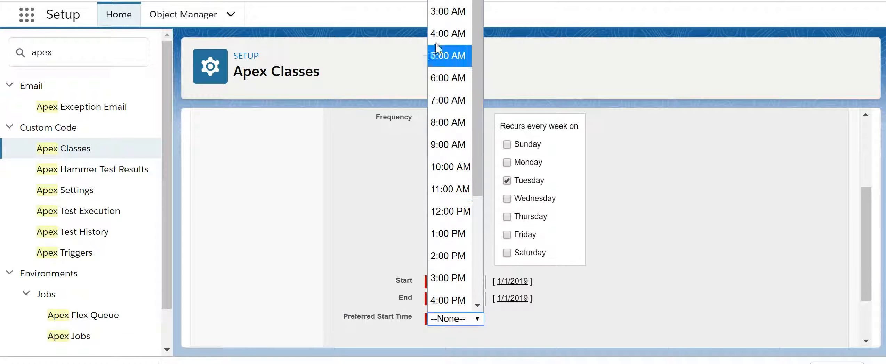
pyautogui.click(446, 122)
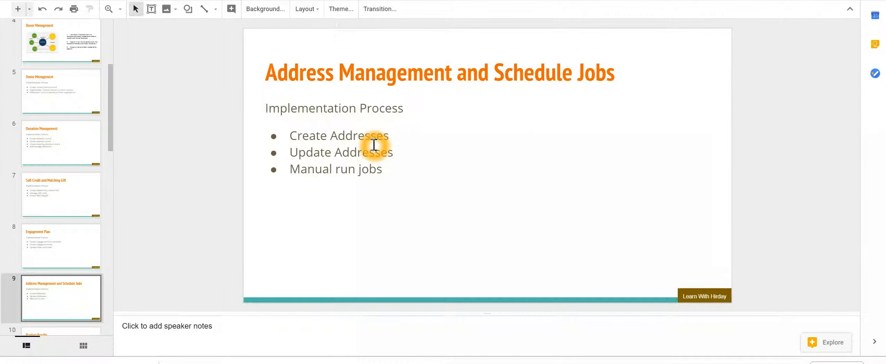
pyautogui.moveTo(403, 201)
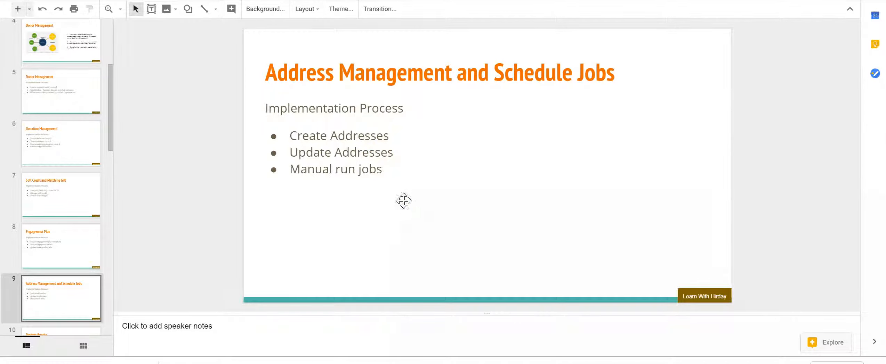